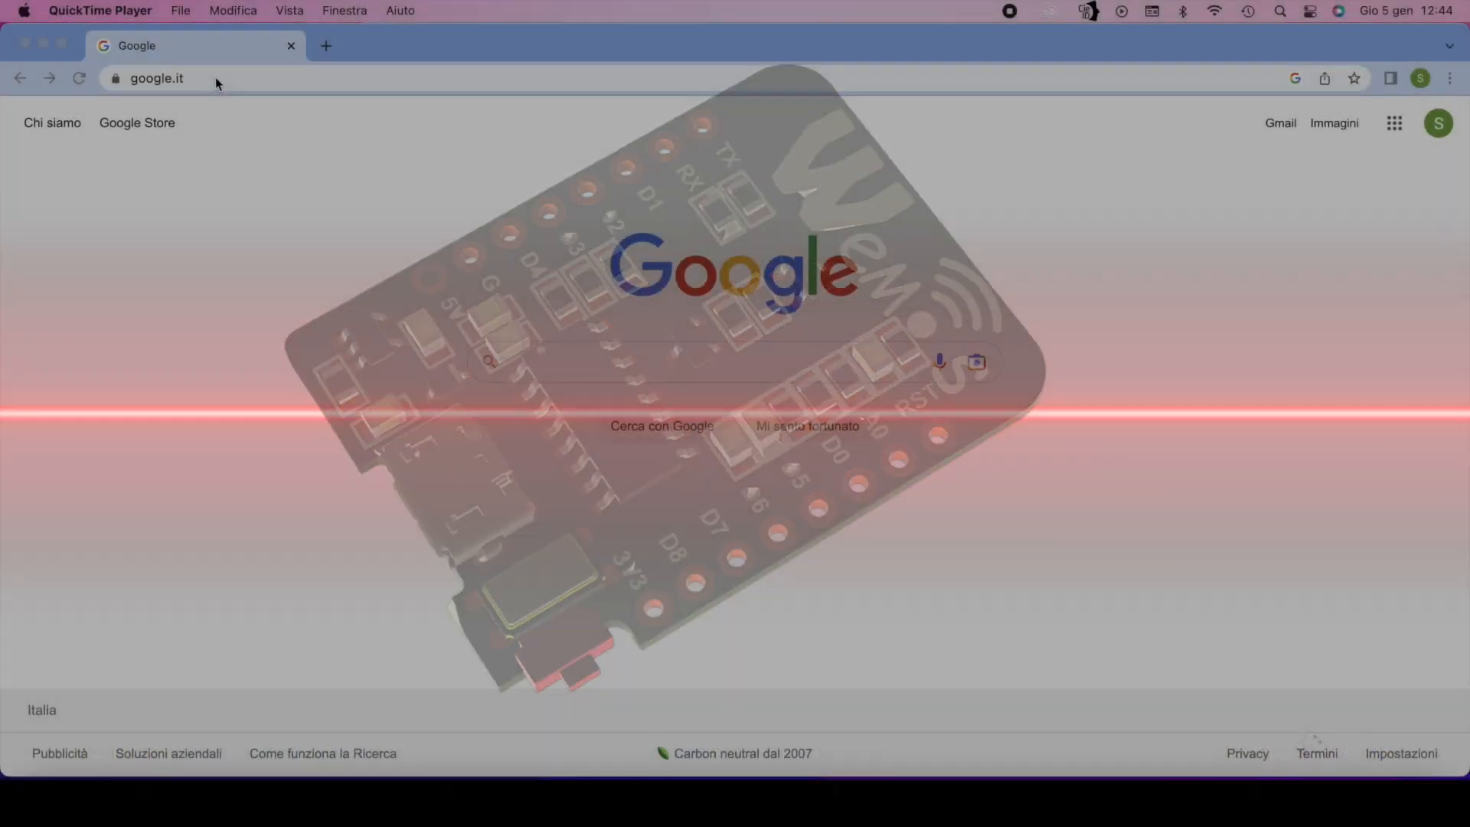
type("Https://github.com/esp8266/arduino")
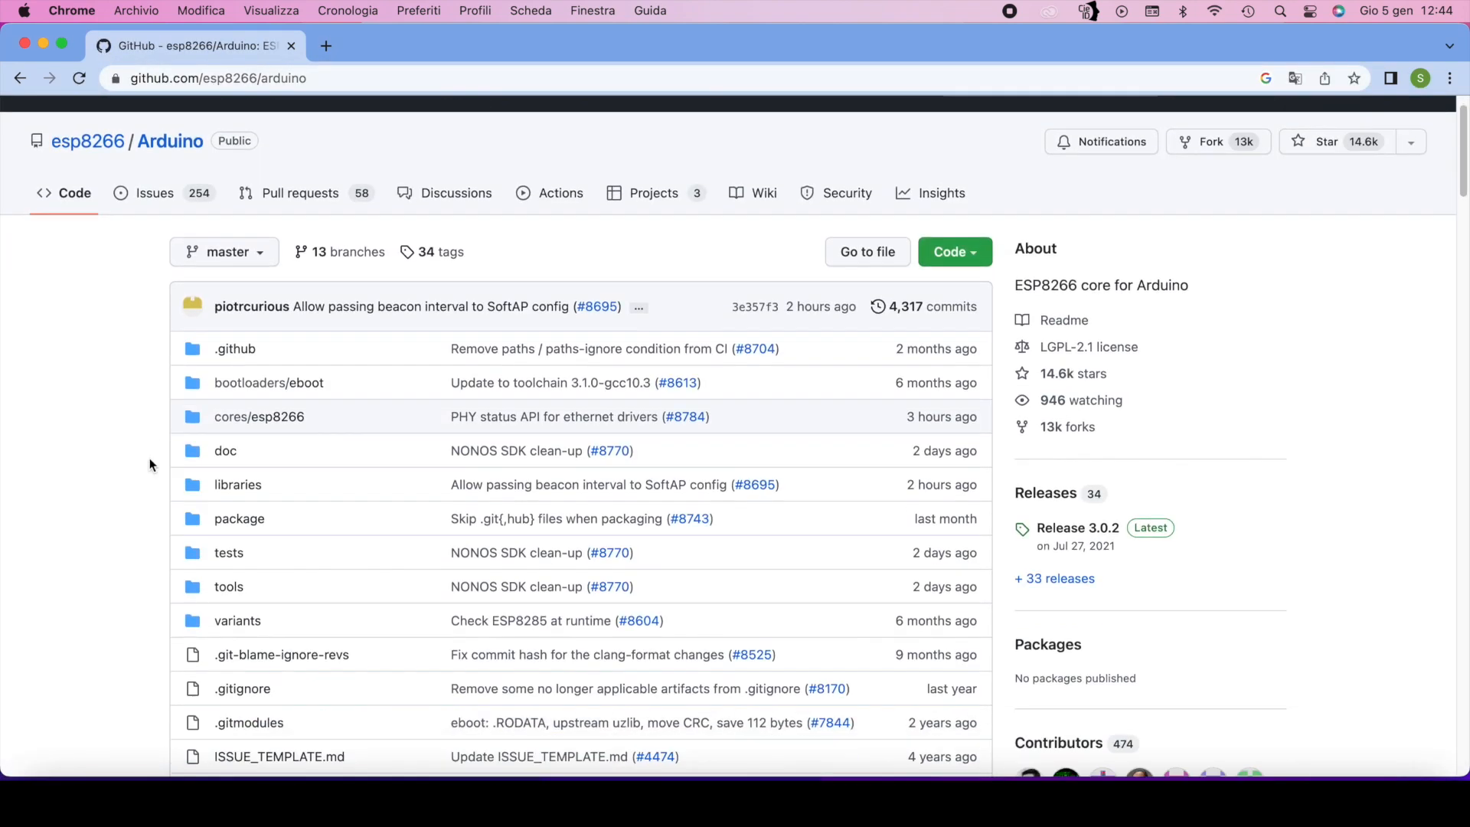
Step: Jump to 'Using Boards Manager' in the README and select the package_esp8266com_index.json URL
scroll("down", 3)
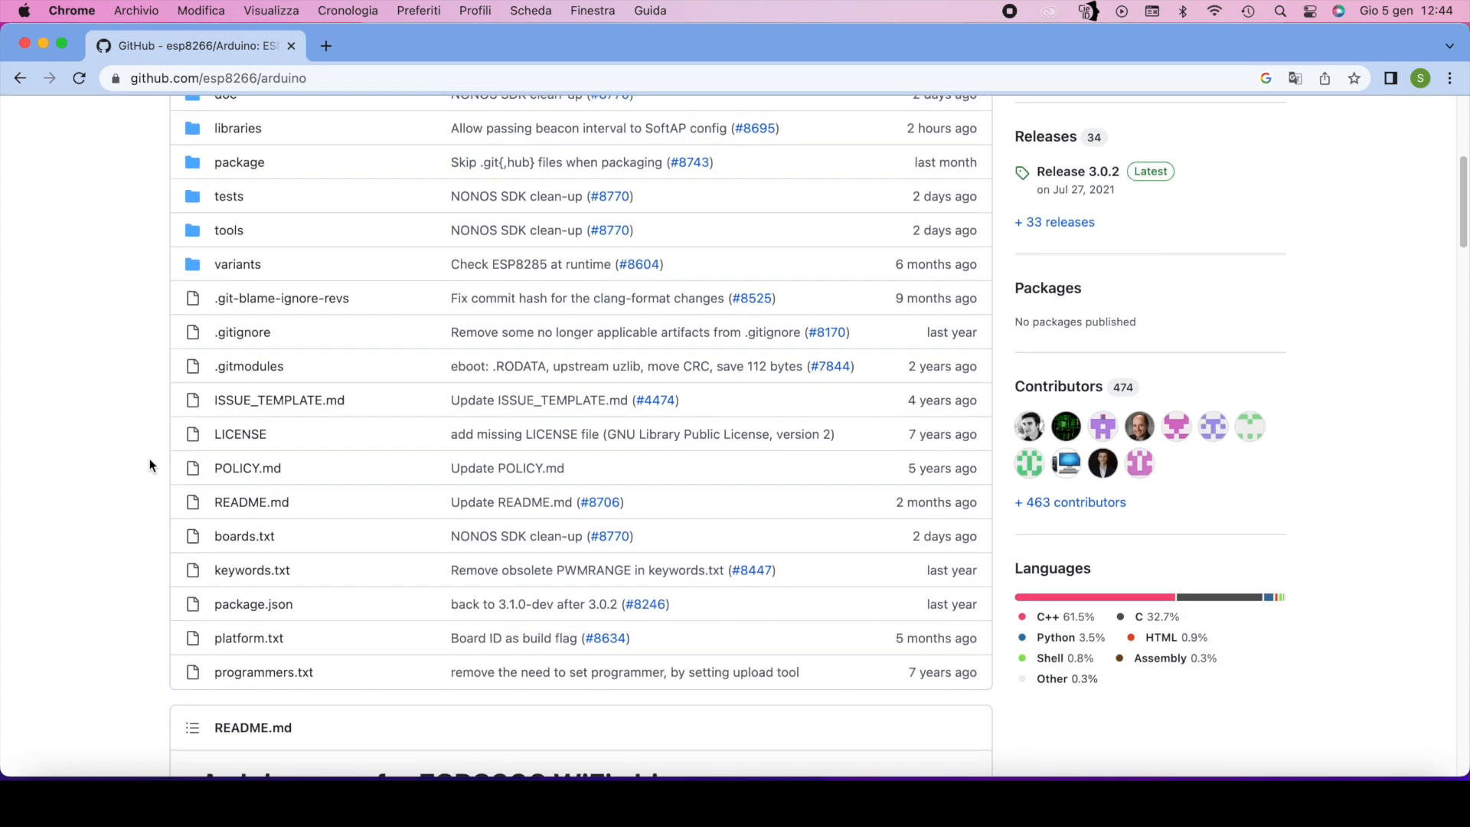
scroll("down", 3)
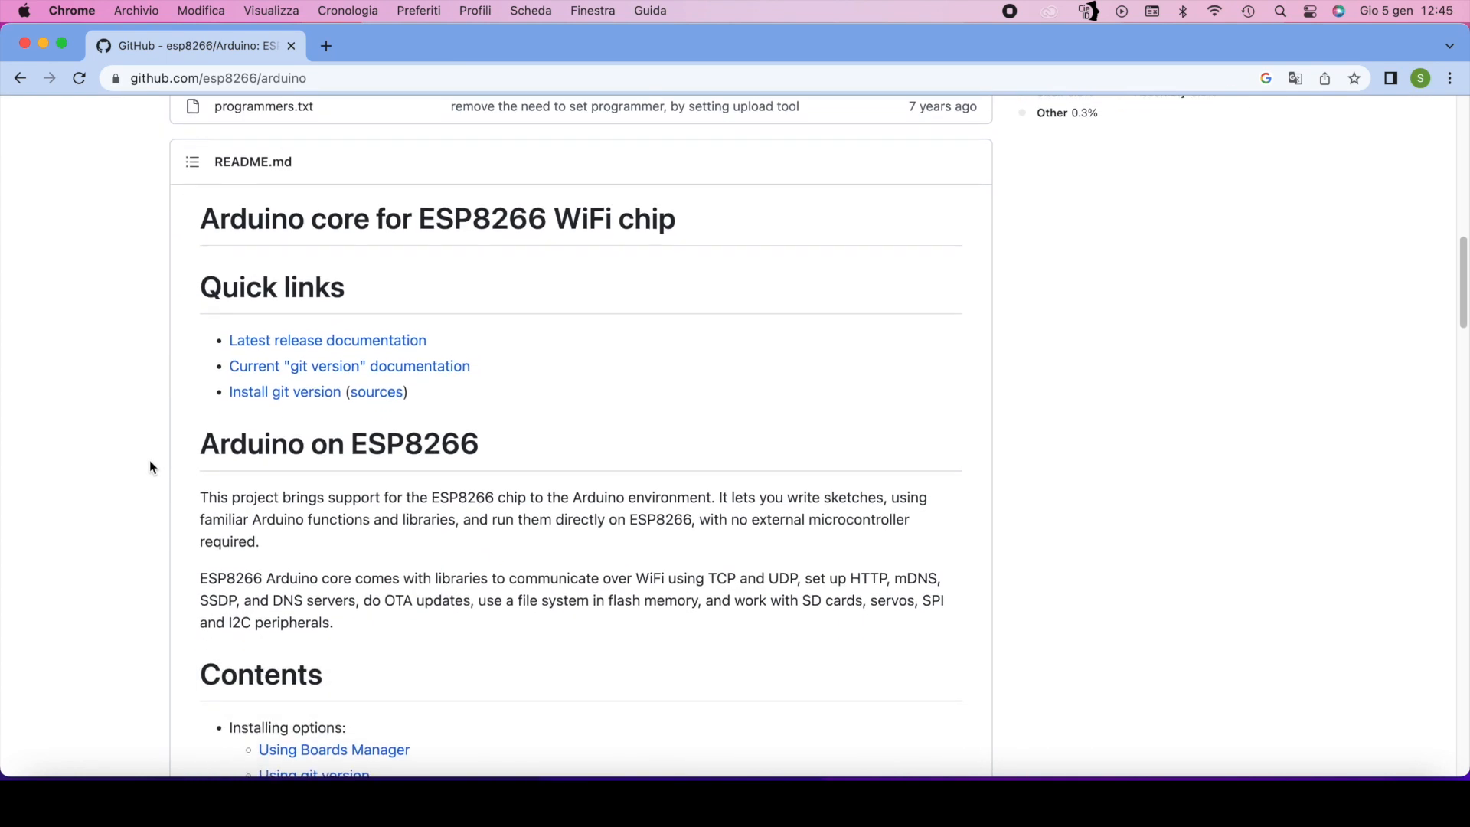
scroll("down", 3)
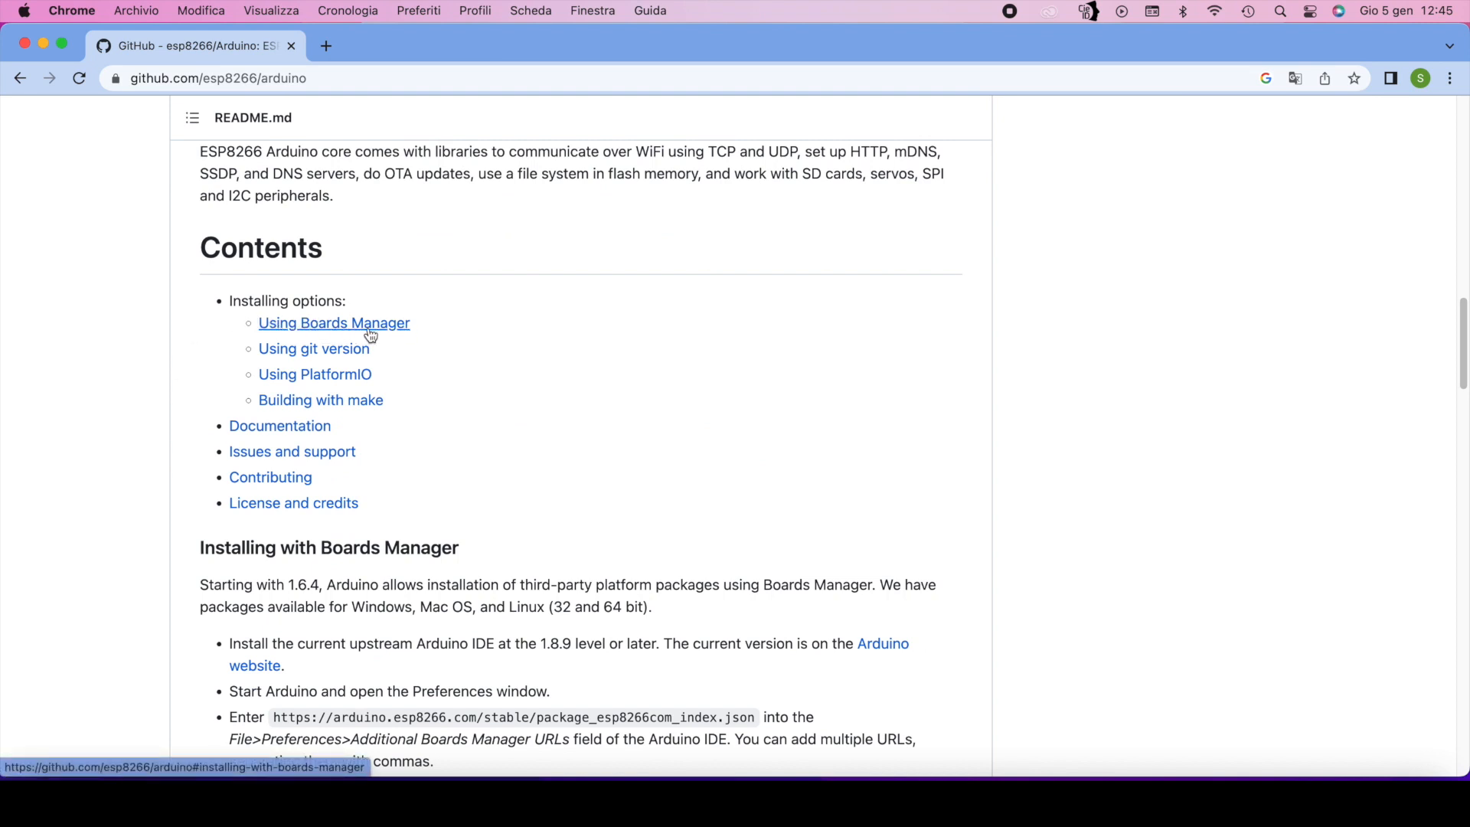
left_click(333, 323)
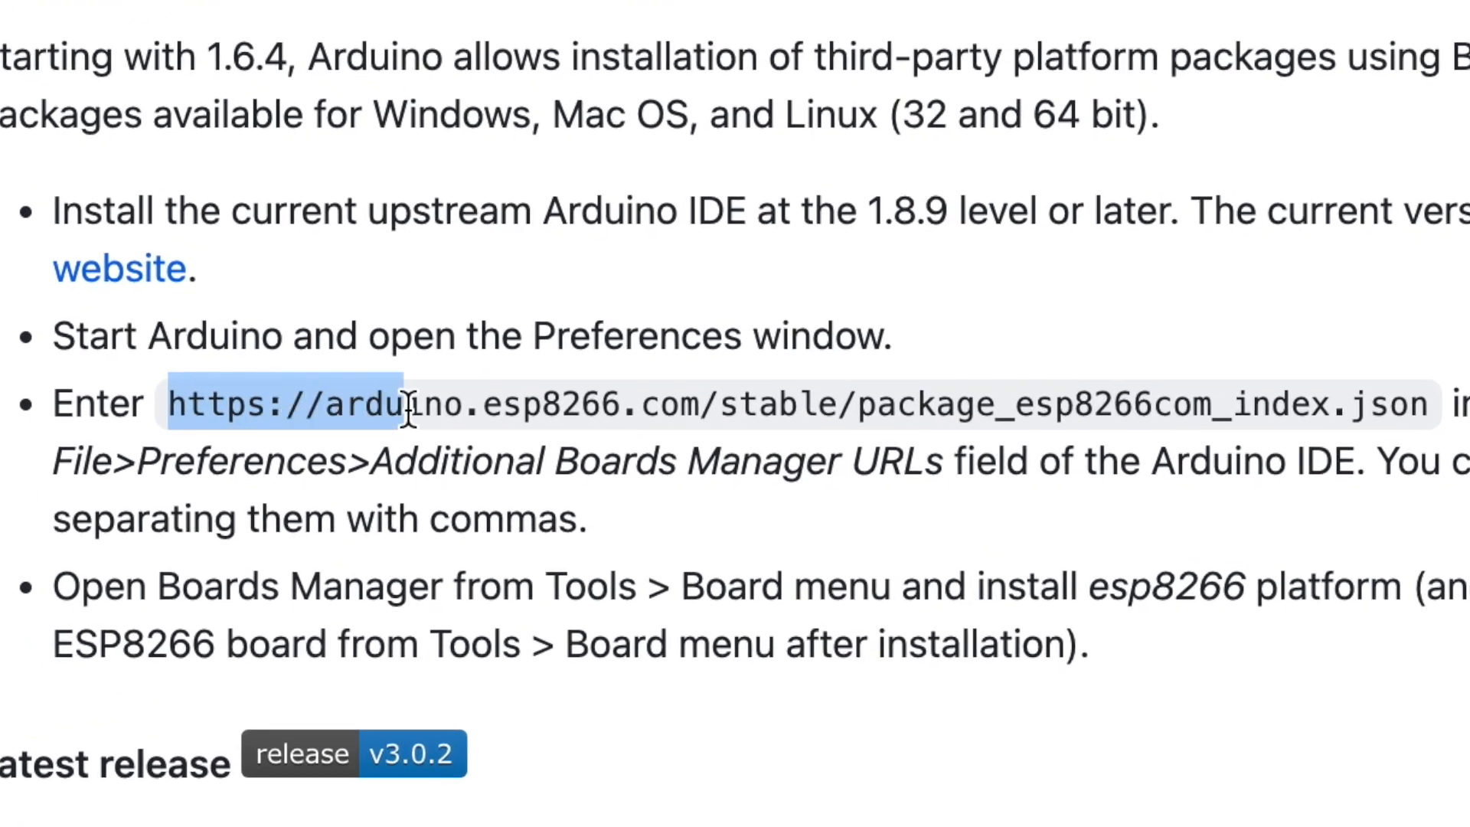
left_click_drag(404, 403, 1434, 404)
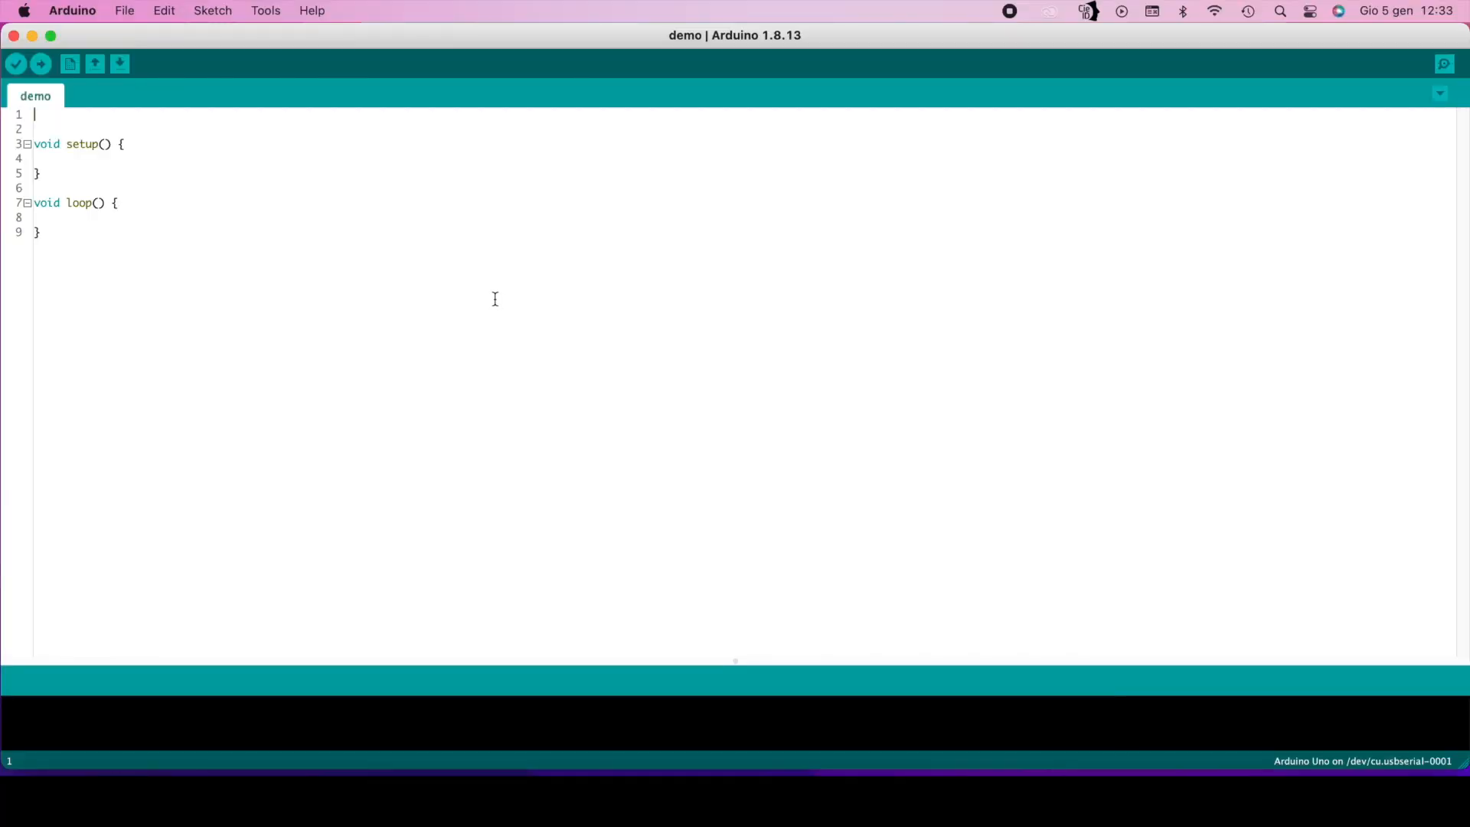
left_click(72, 10)
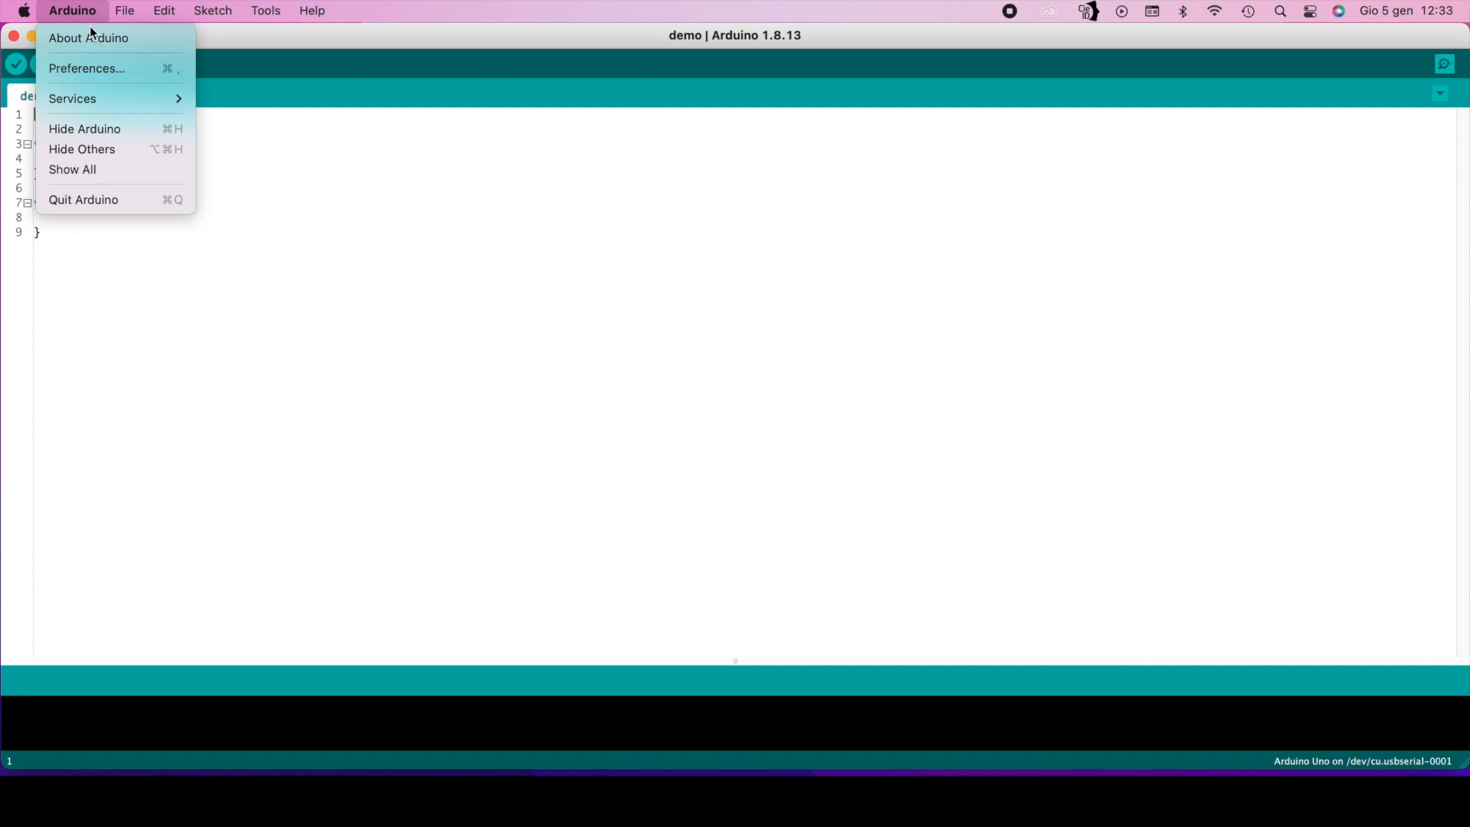
left_click(87, 68)
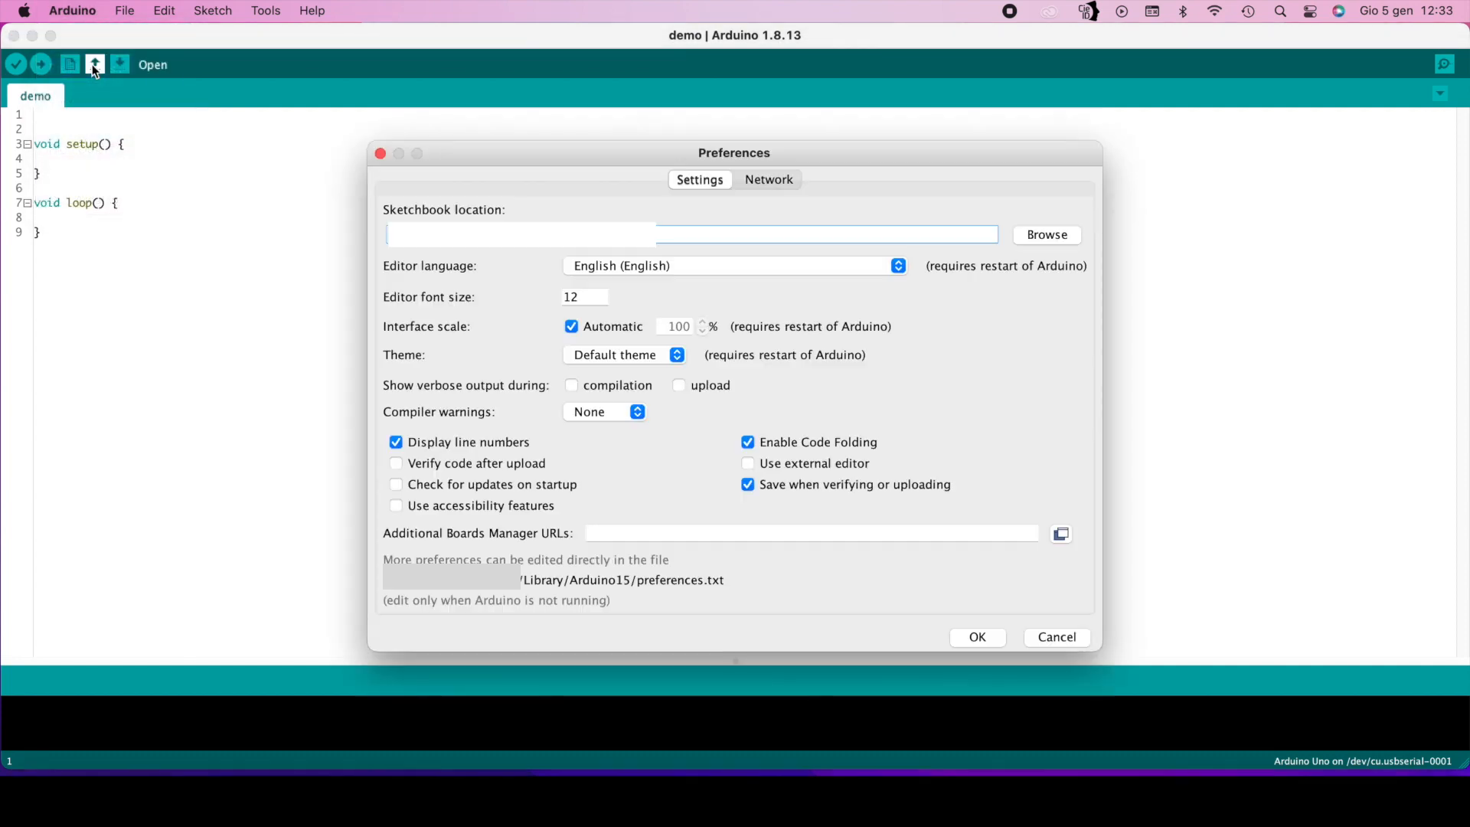
left_click(1061, 533)
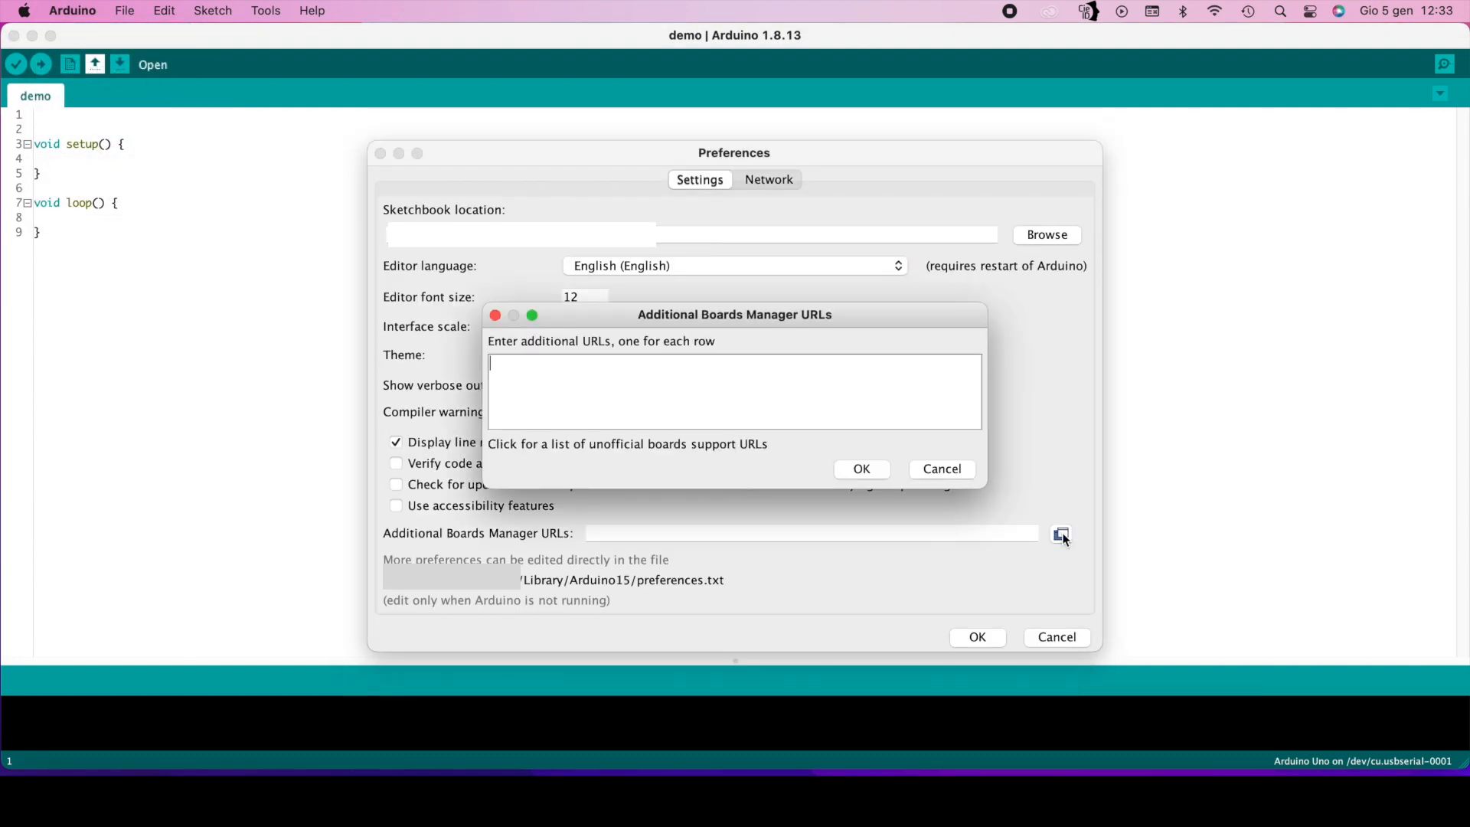
type("https://arduino.esp8266.com/stable/package_esp8266com_index.json")
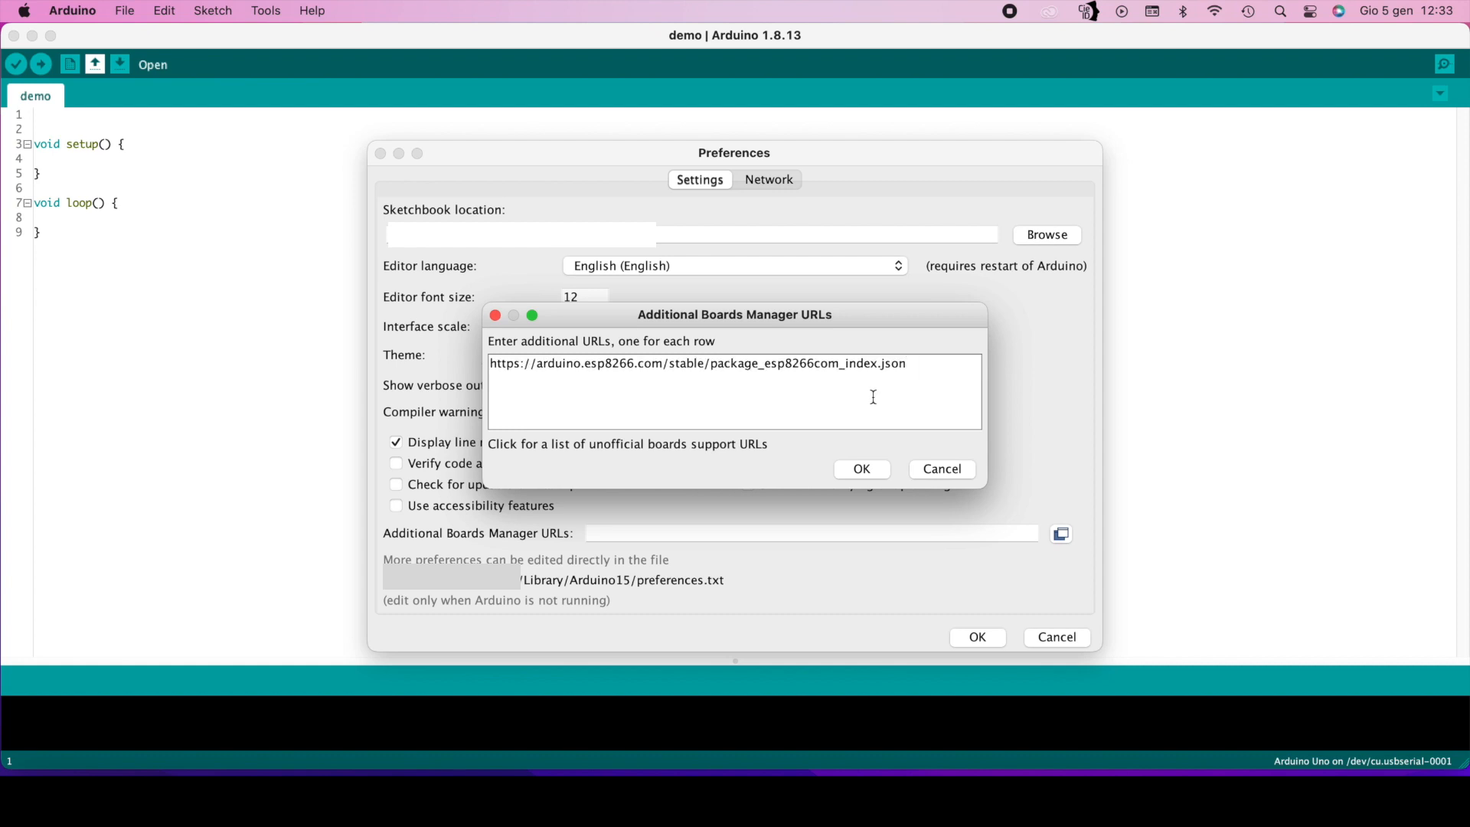
left_click(862, 469)
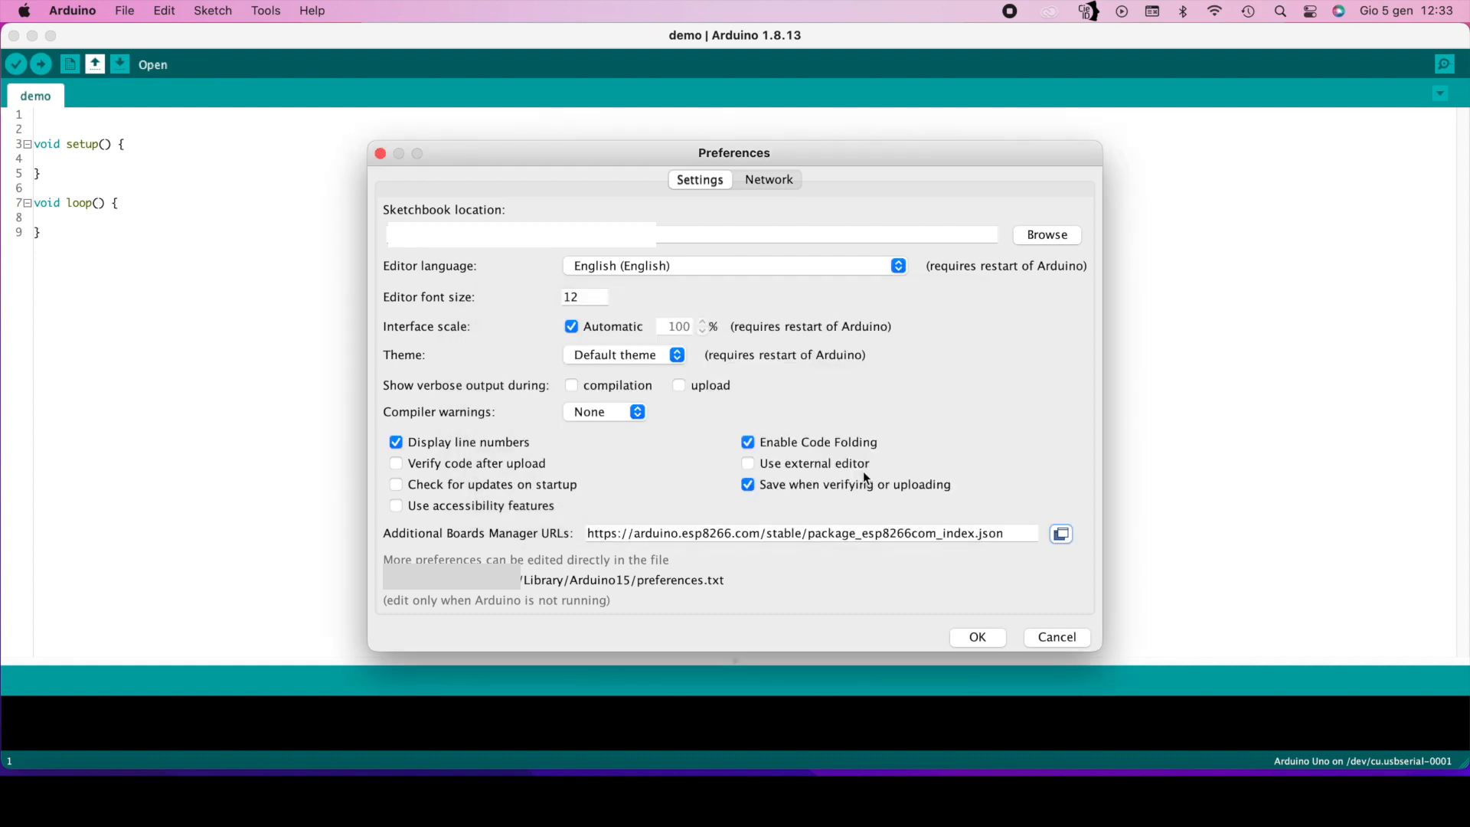
mouse_move(930, 556)
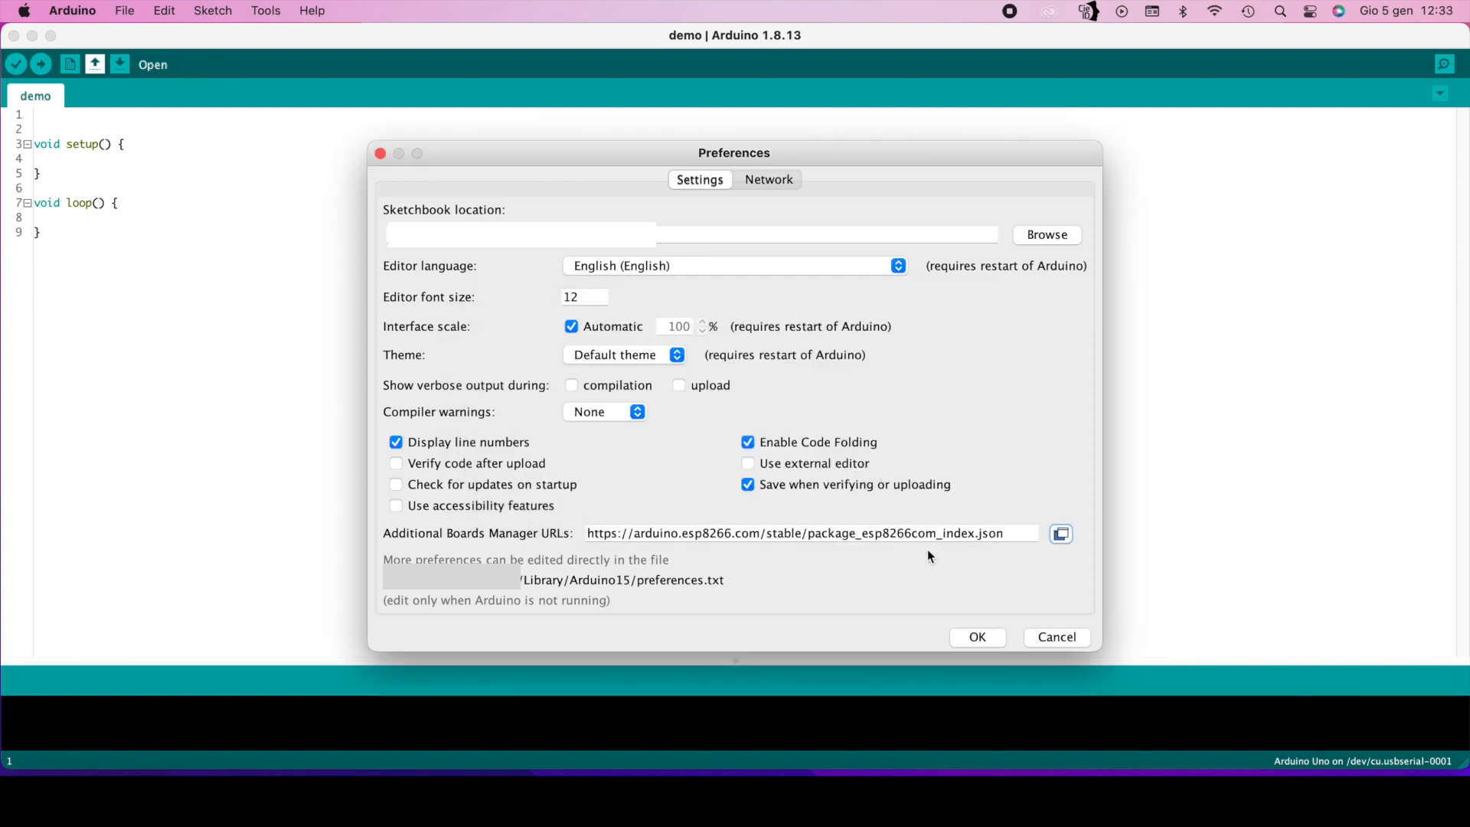
left_click(978, 637)
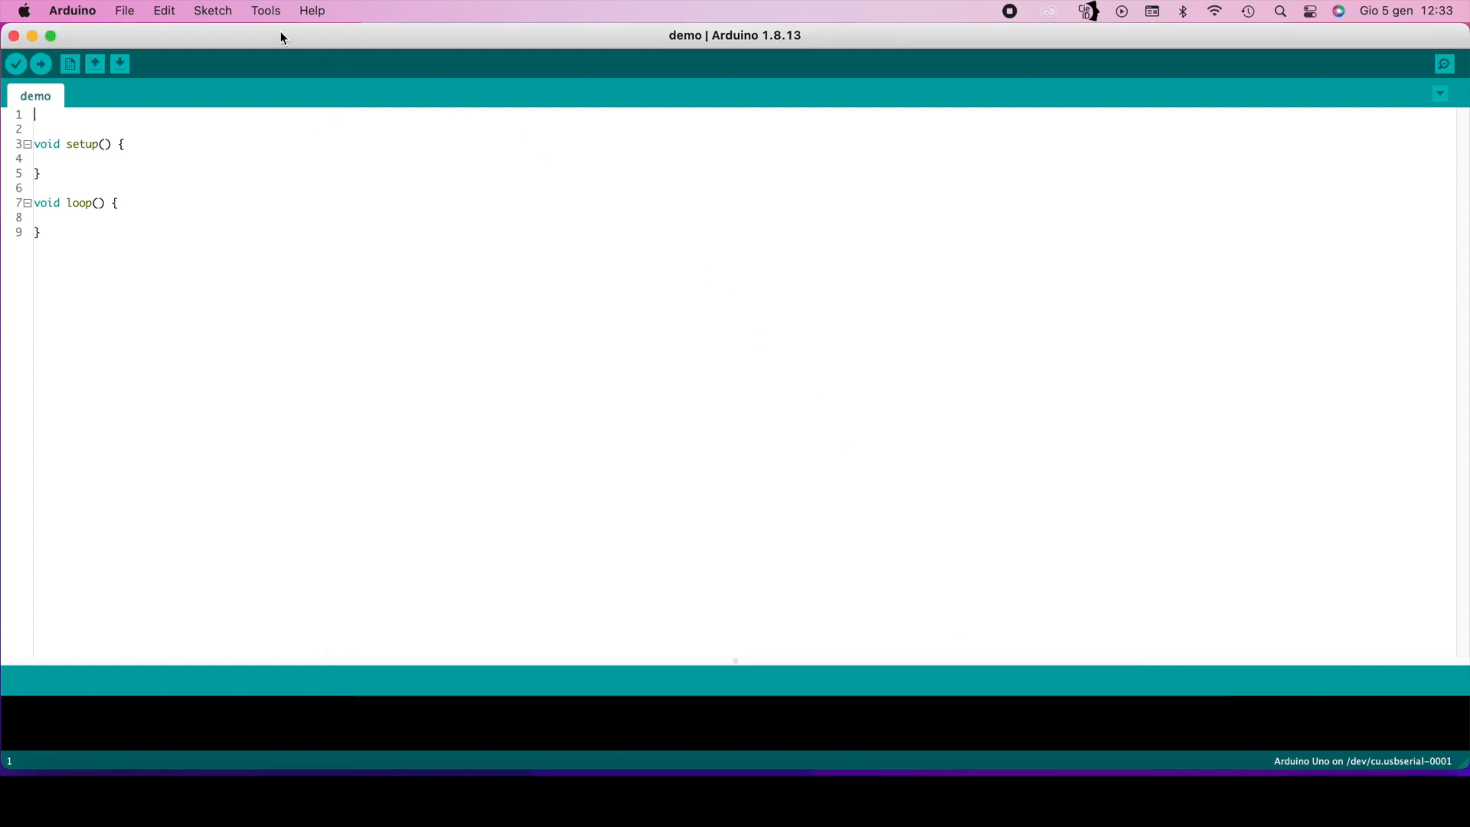
Step: Open Boards Manager from the Tools > Board: "Arduino Uno" menu
left_click(265, 11)
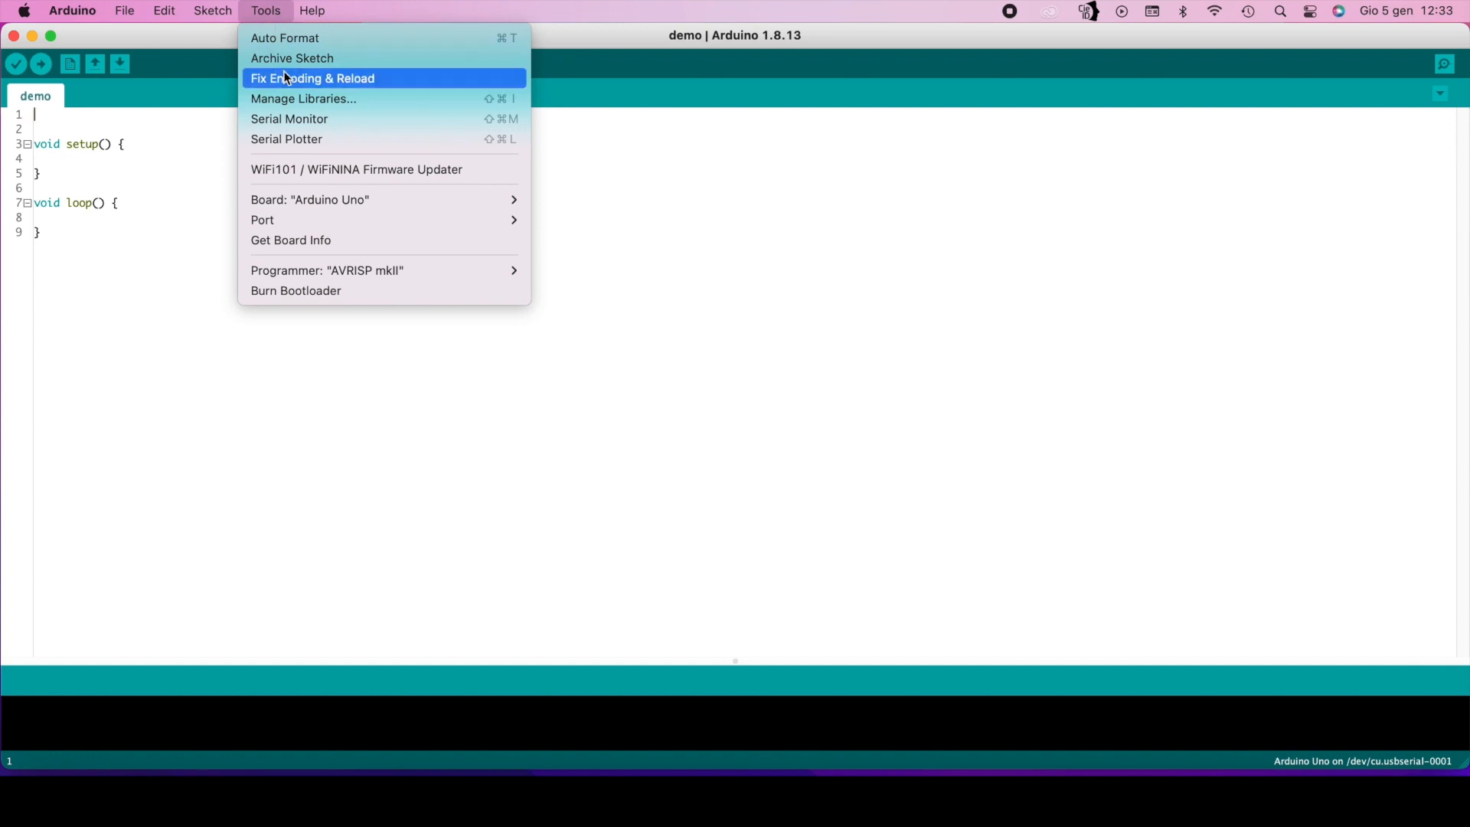
mouse_move(351, 203)
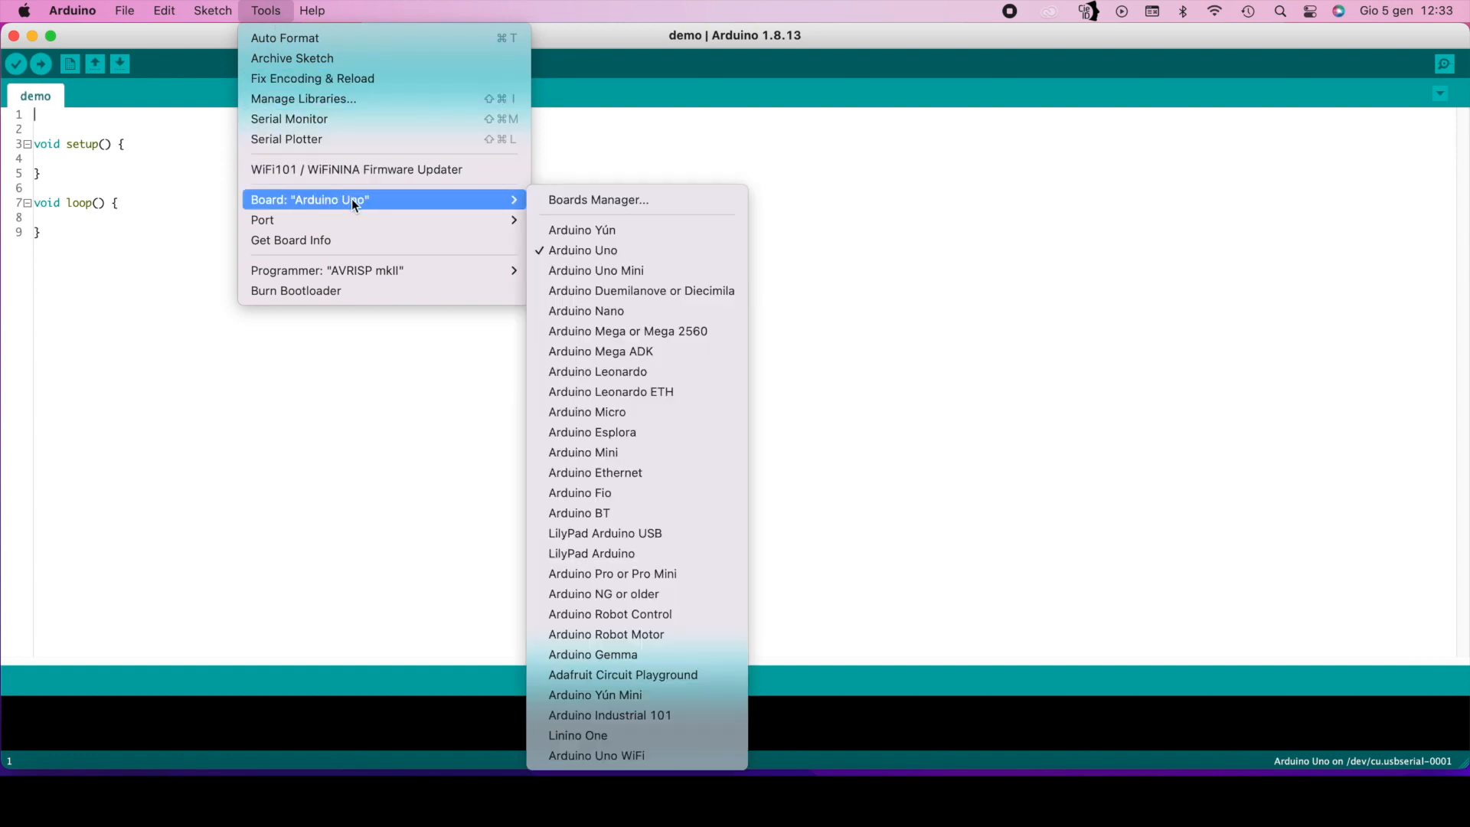
left_click(598, 199)
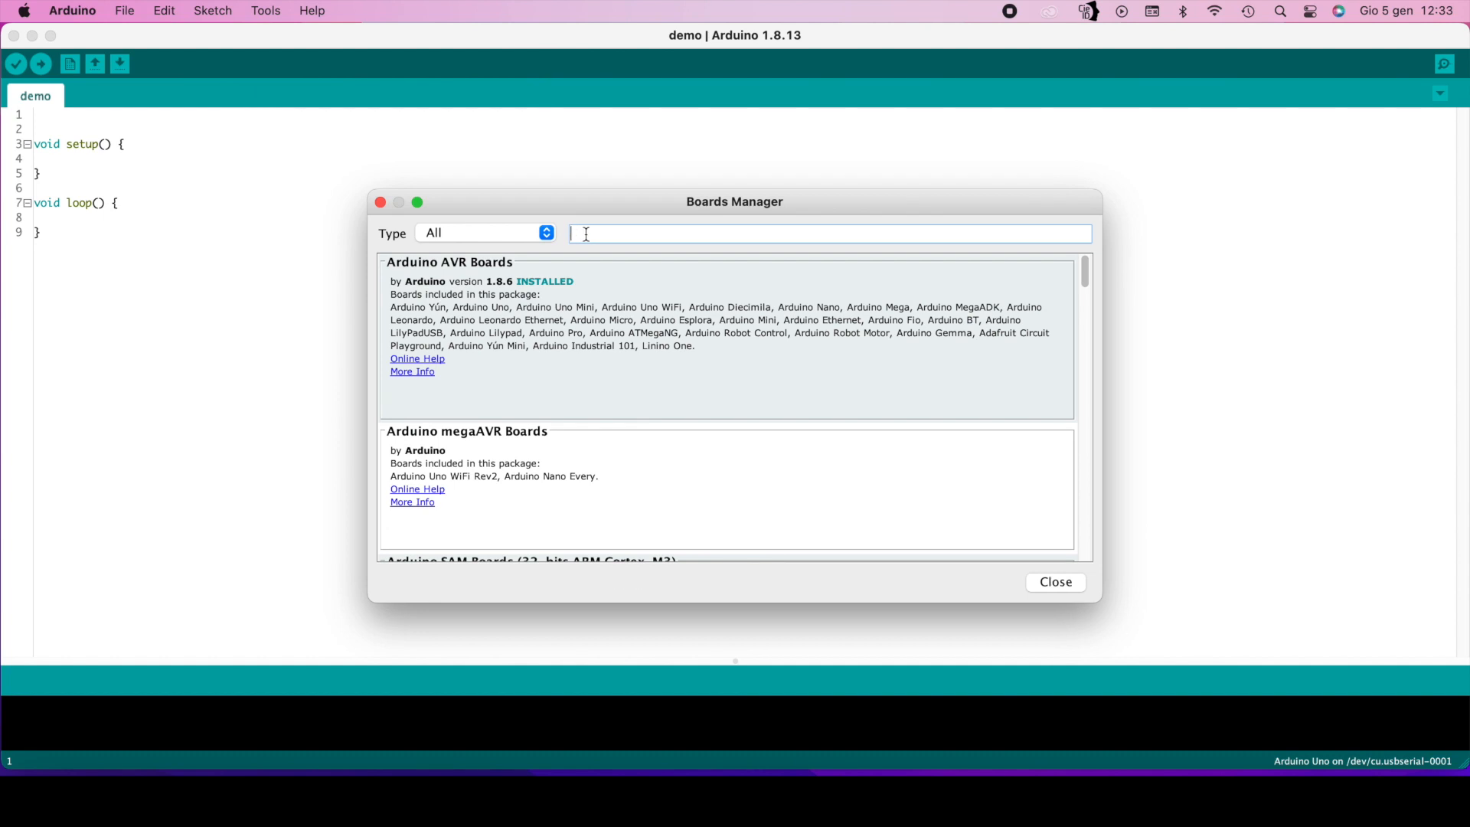
Step: Search 'esp8' and install the esp8266 Community package 3.0.2, then close Boards Manager
type("esp8266")
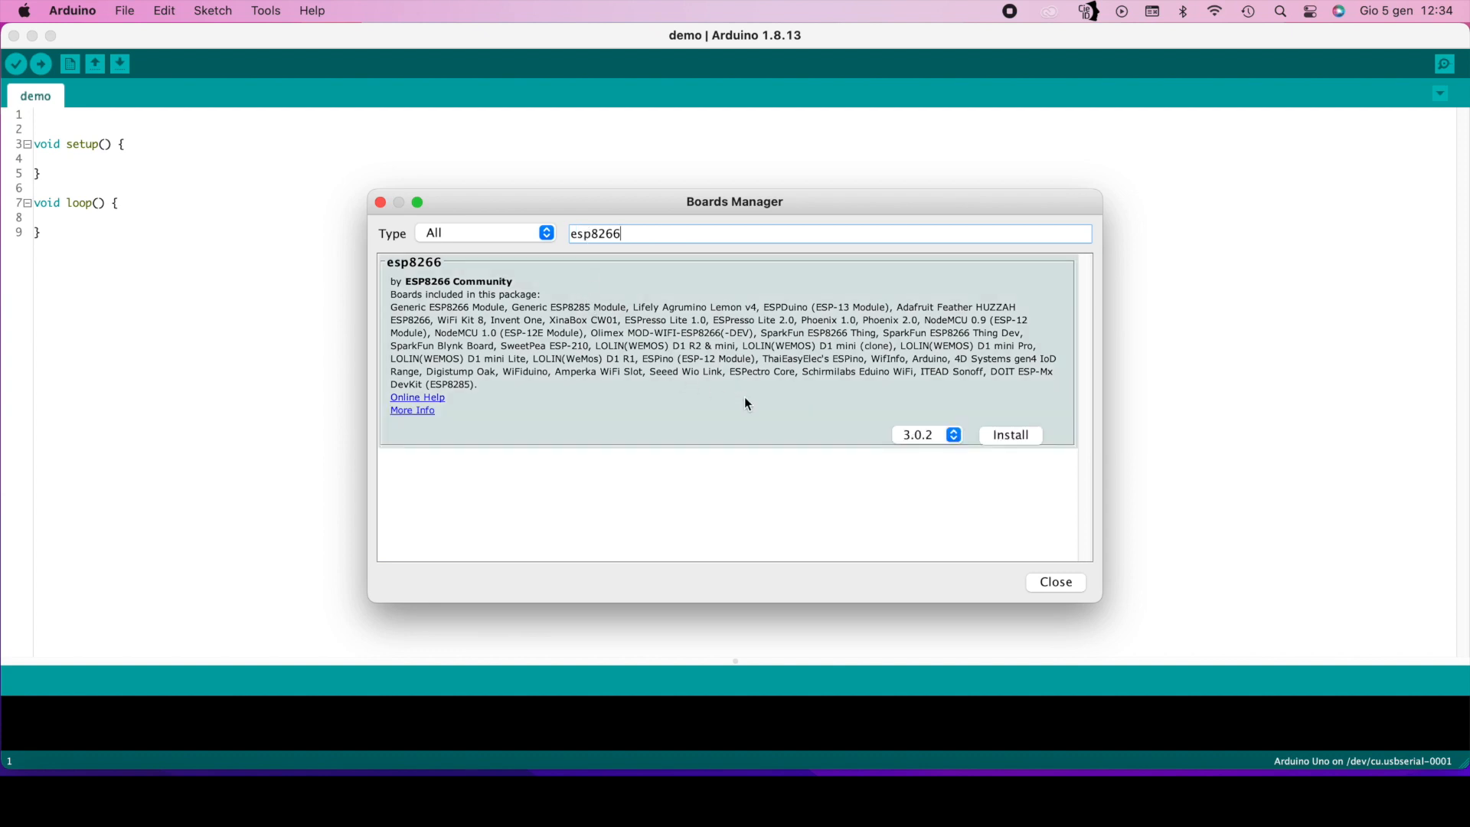
mouse_move(1024, 441)
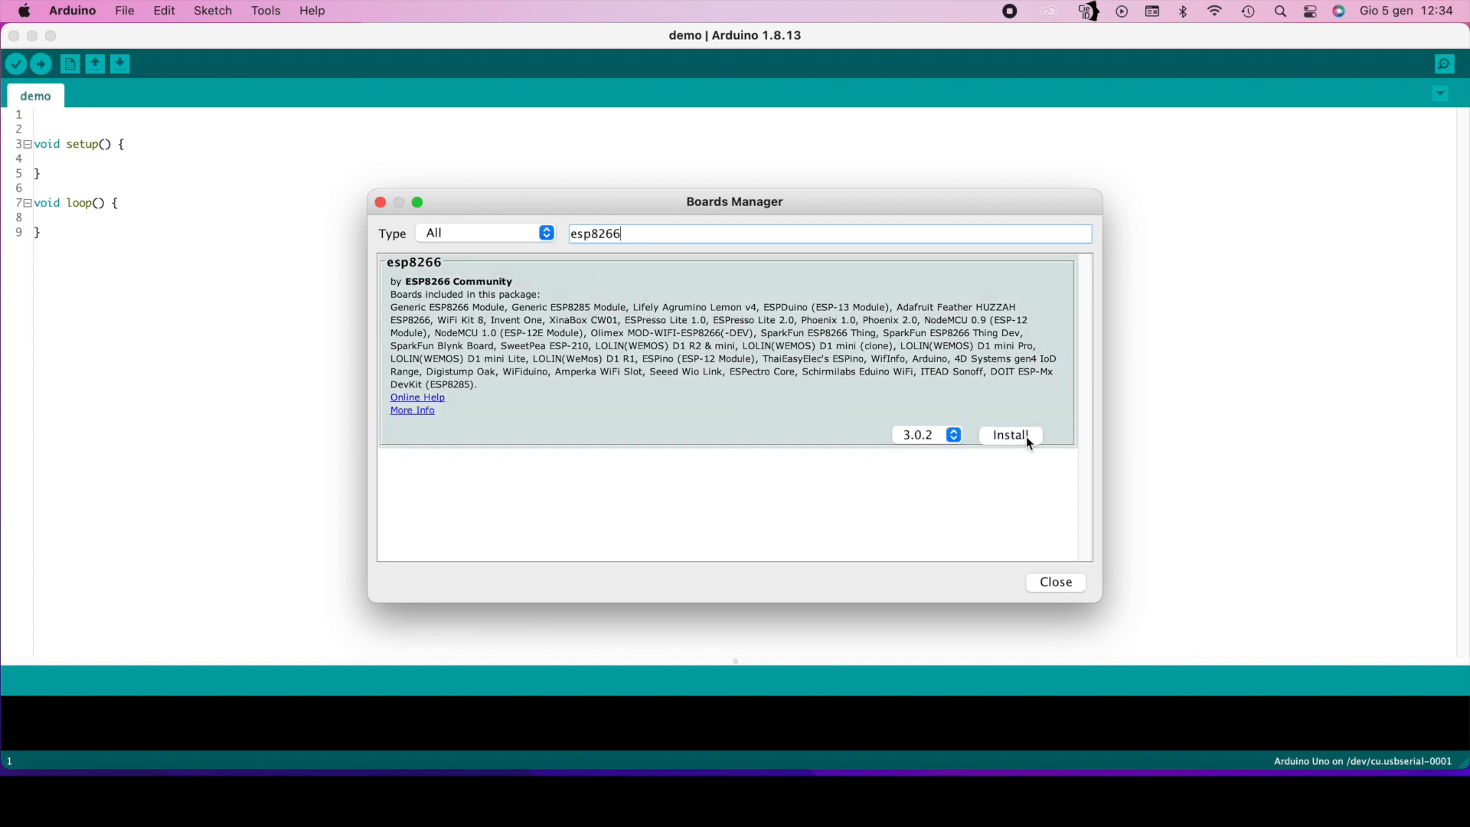
left_click(1011, 435)
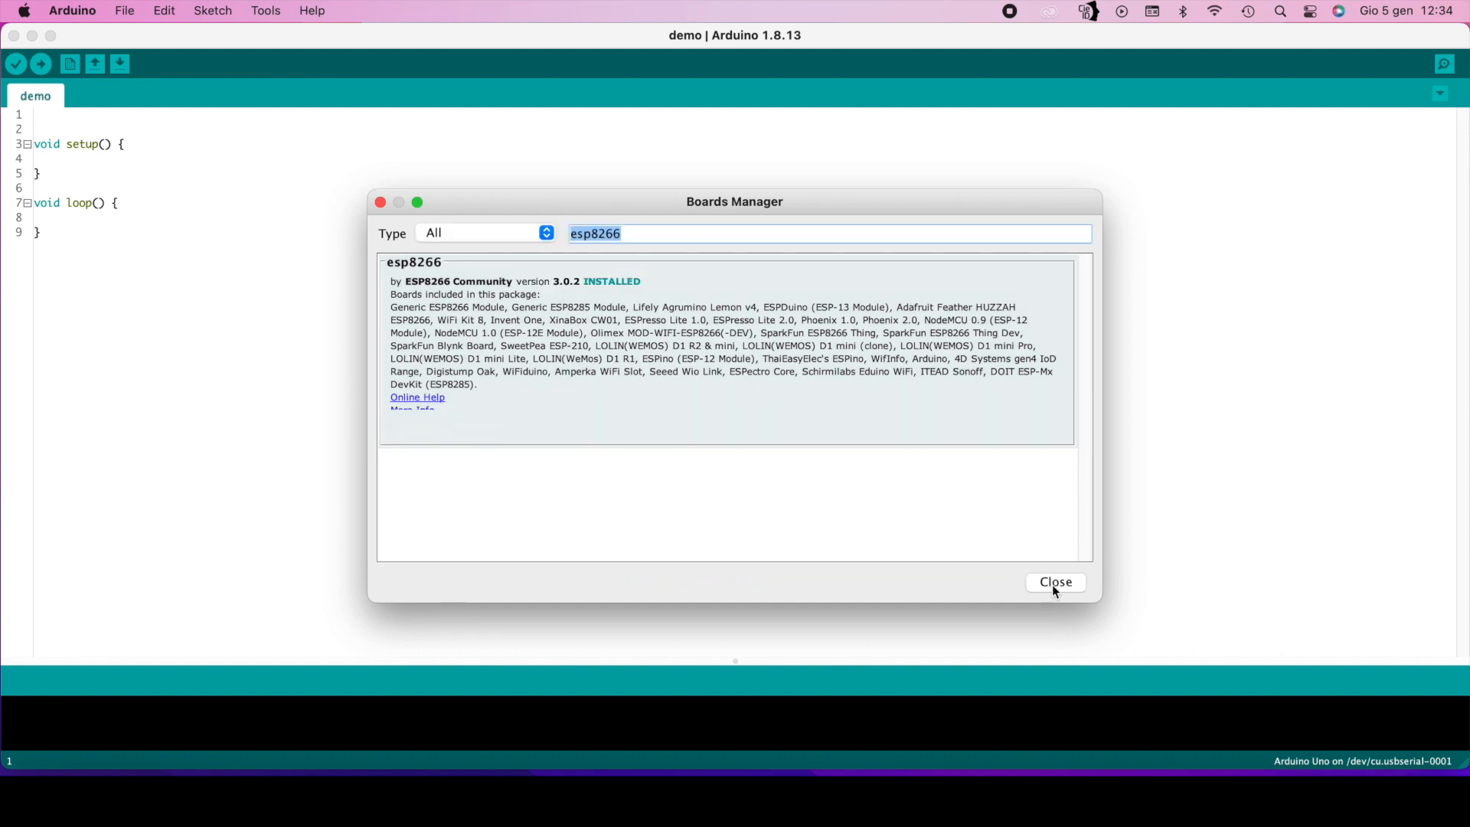
left_click(1055, 583)
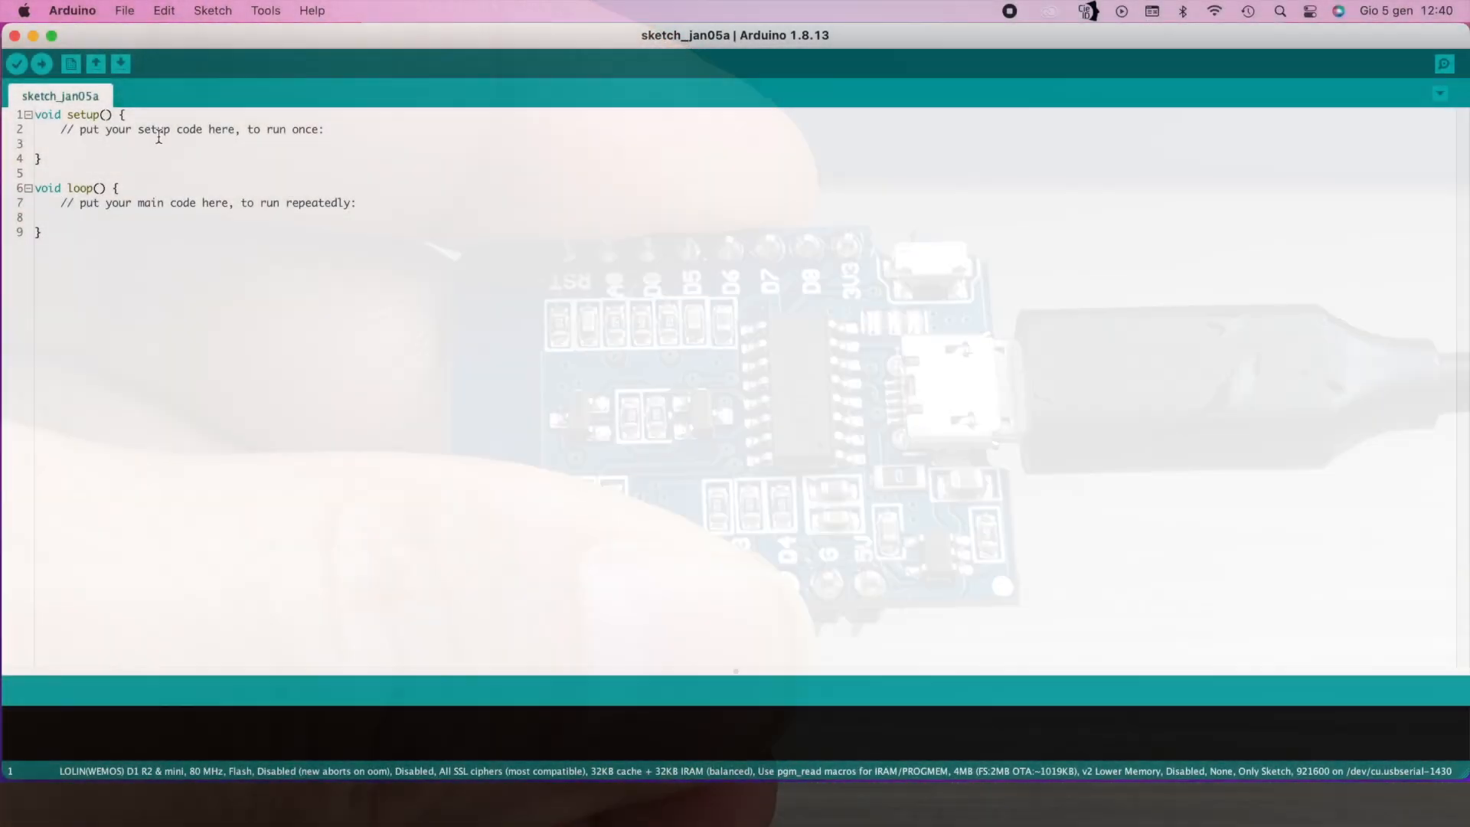
Step: Open the ESP8266 Blink example from File > Examples and upload it
left_click(124, 11)
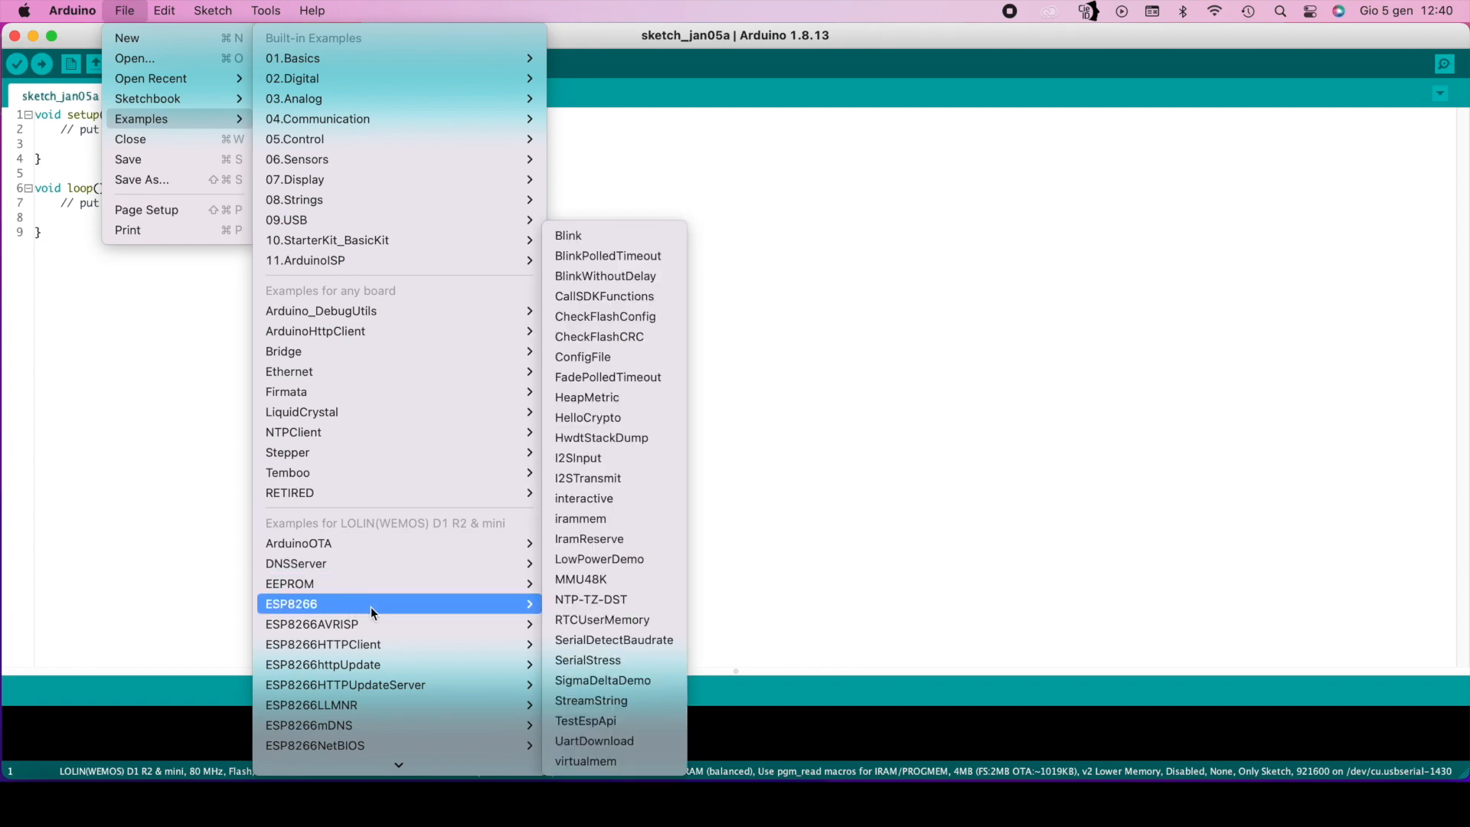
mouse_move(606, 251)
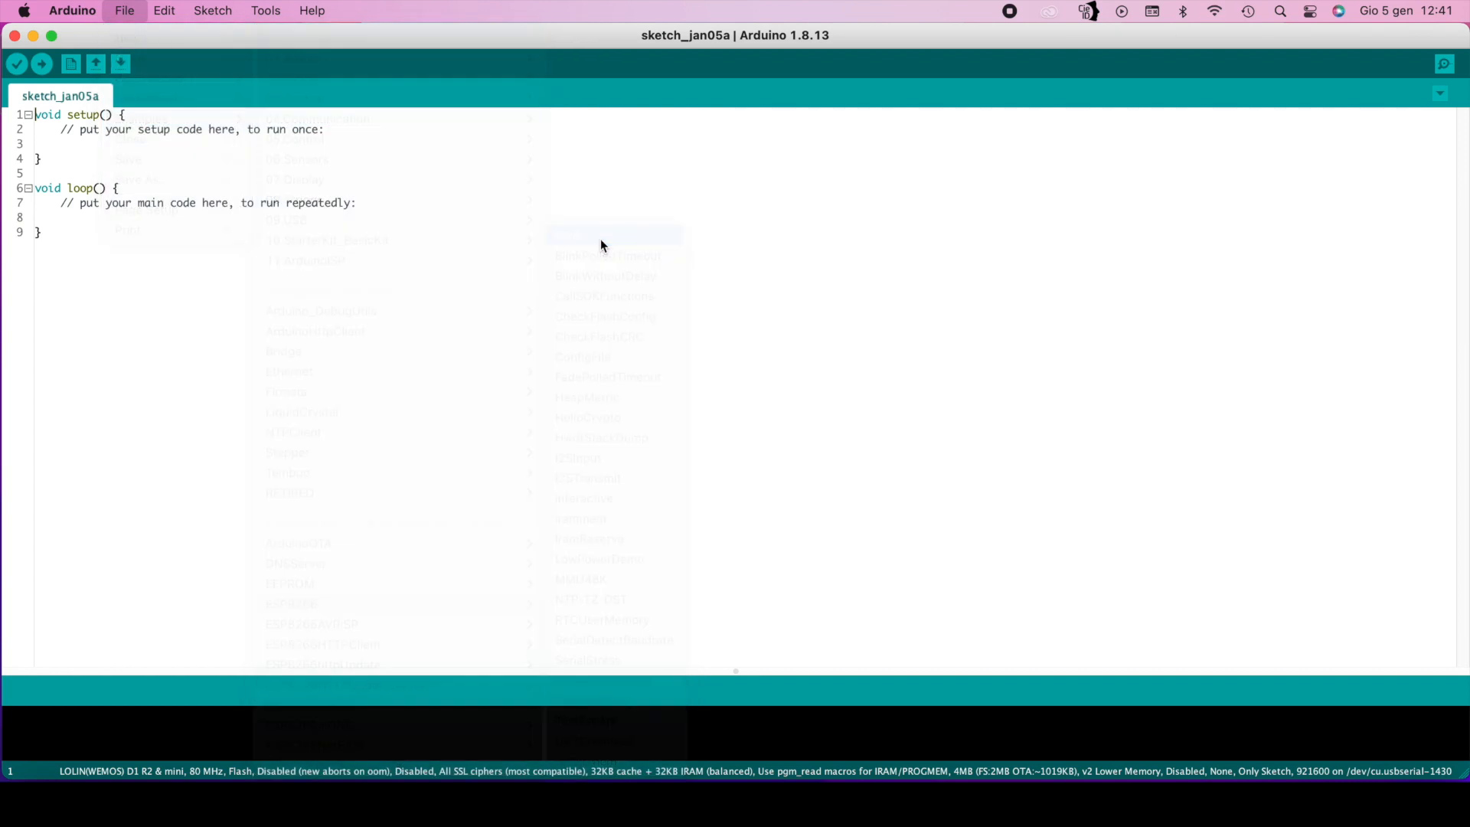
left_click(603, 236)
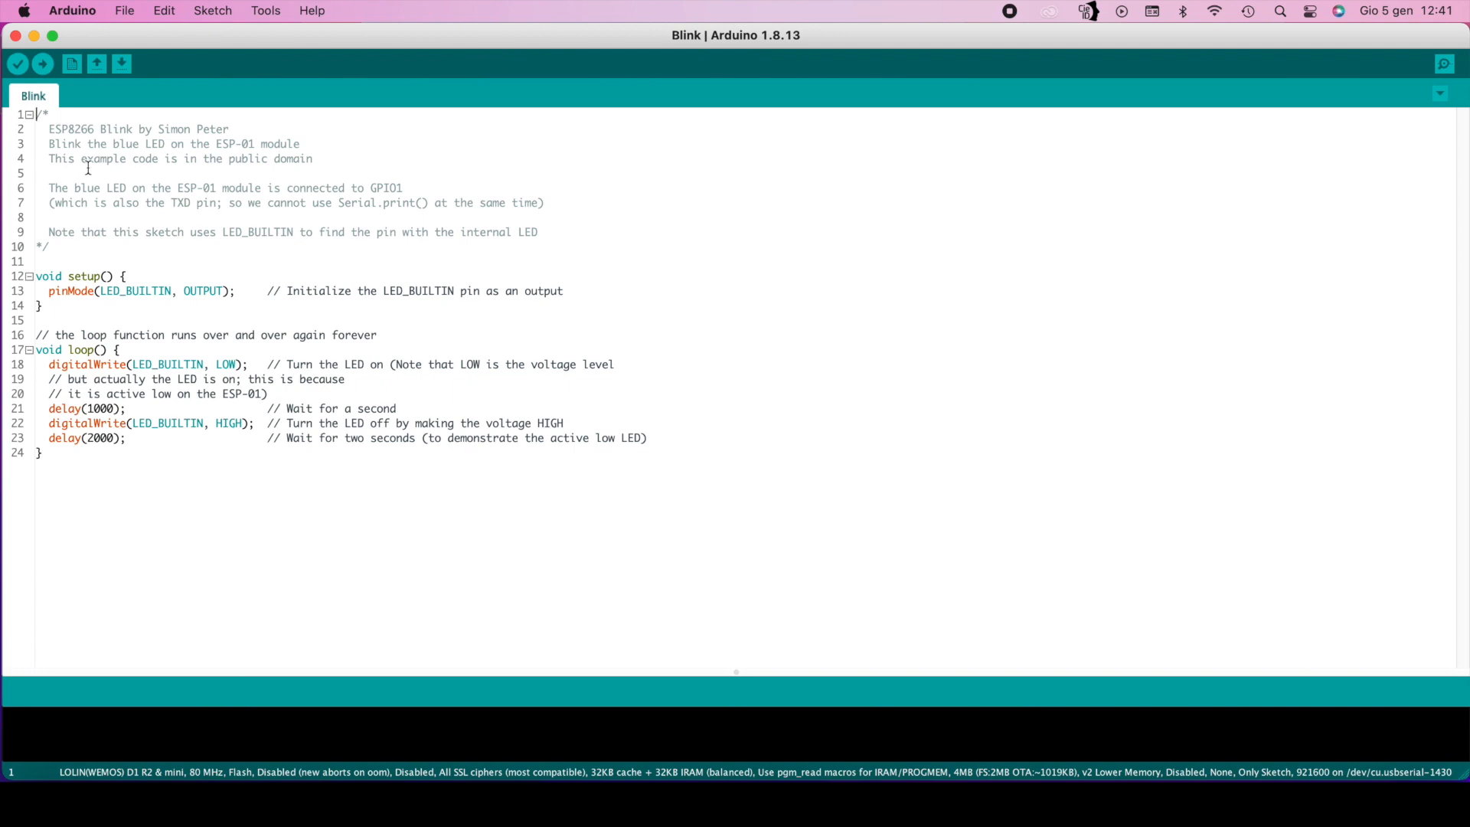
left_click(47, 64)
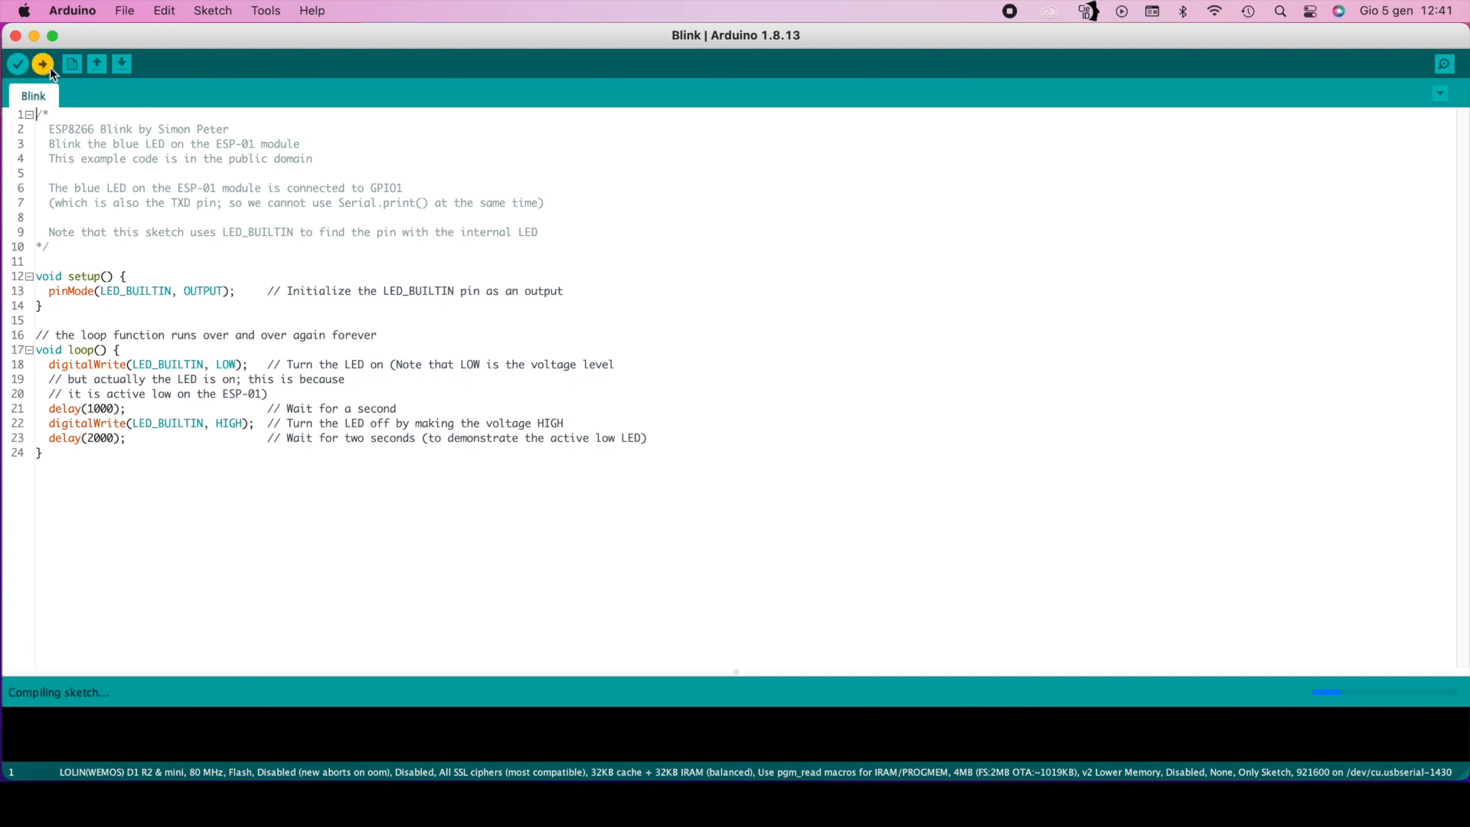